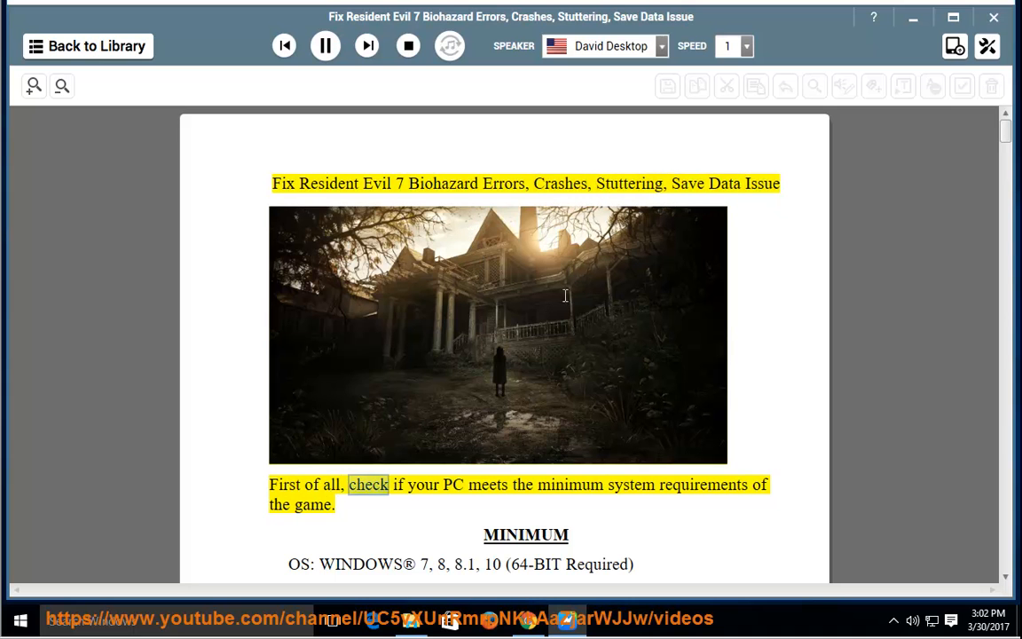
- Follow the read-aloud through the title, intro and each MINIMUM requirement line as it is highlighted
{"action": "scroll", "scroll_direction": "down", "scroll_amount": 3}
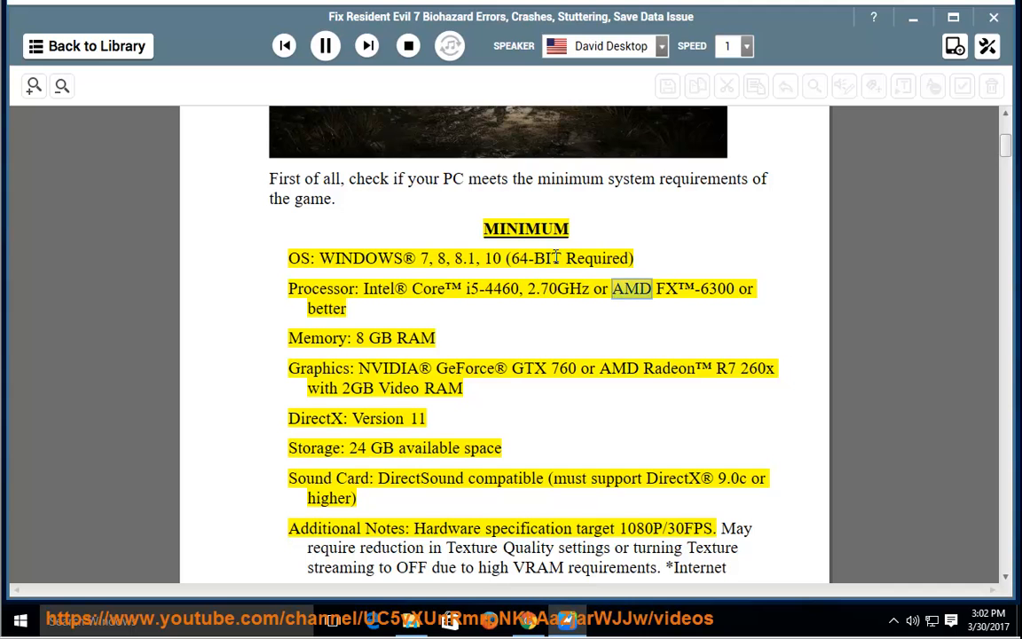
{"action": "left_click", "coordinate": [717, 288]}
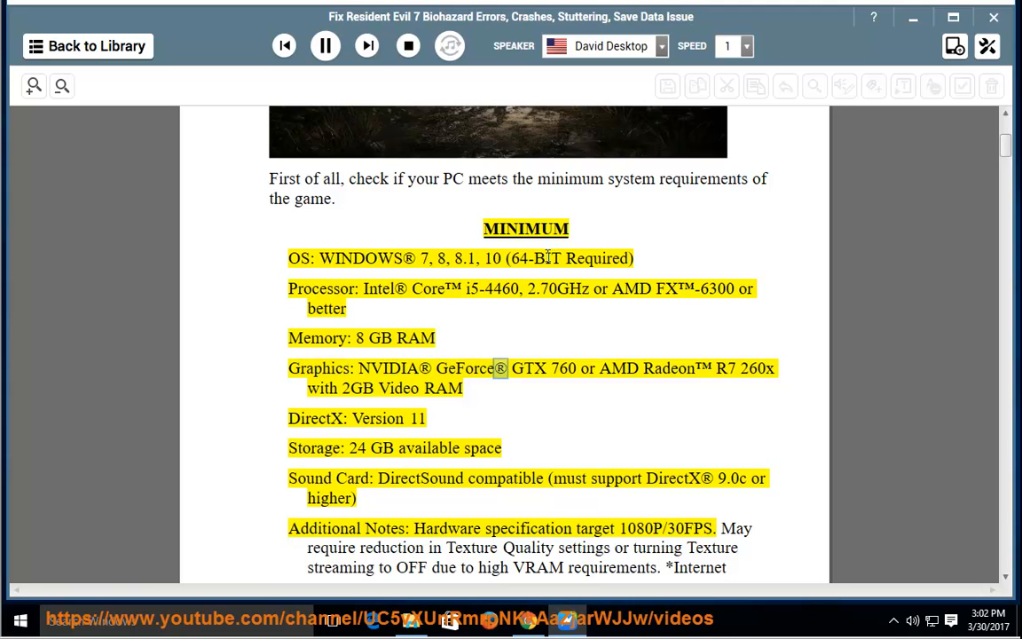
{"action": "double_click", "coordinate": [617, 367]}
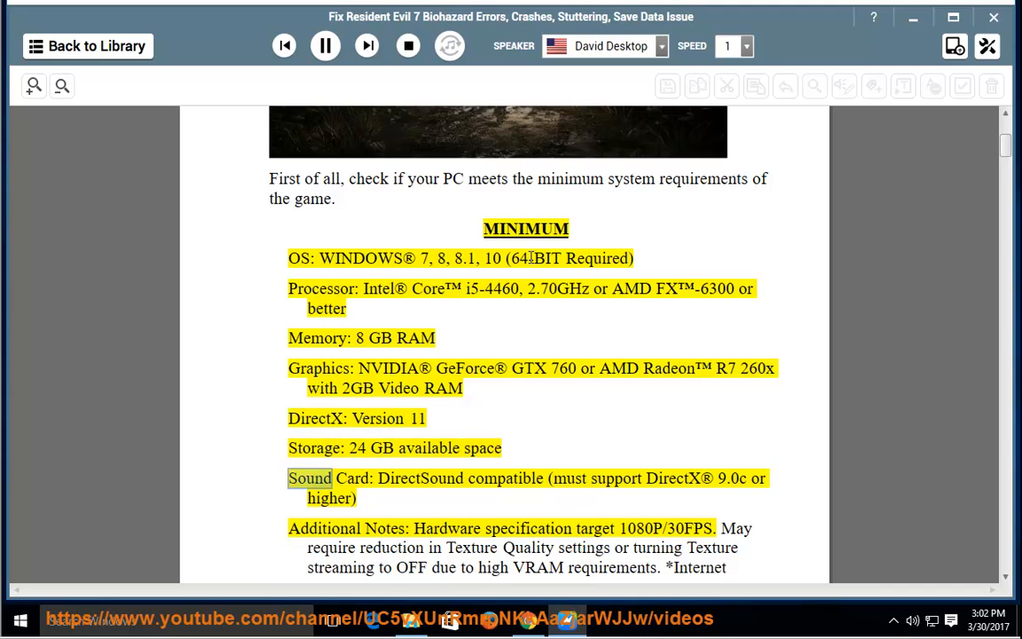
{"action": "double_click", "coordinate": [504, 479]}
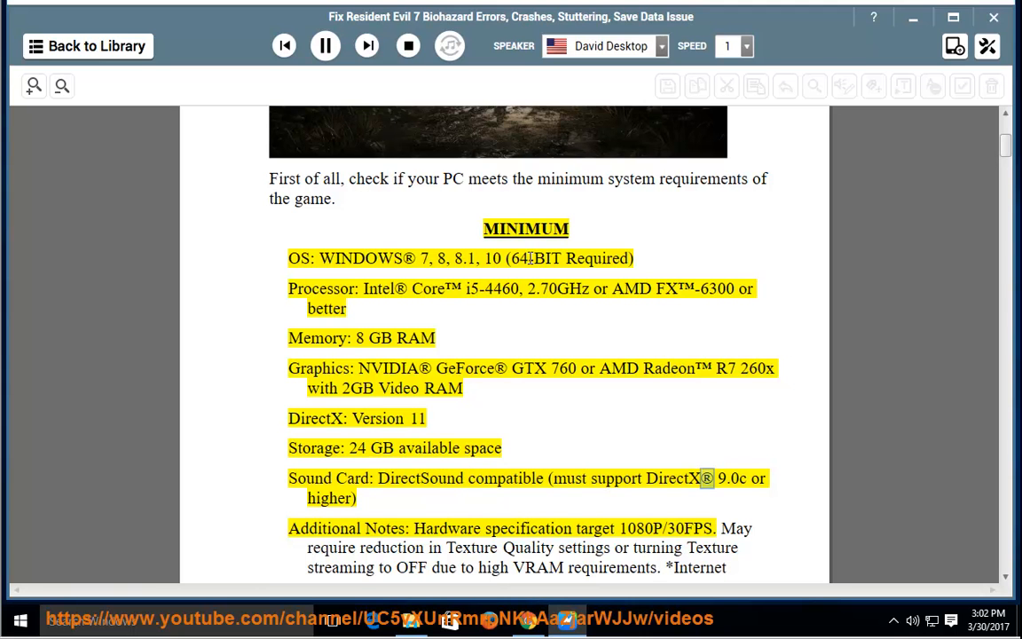
{"action": "double_click", "coordinate": [330, 497]}
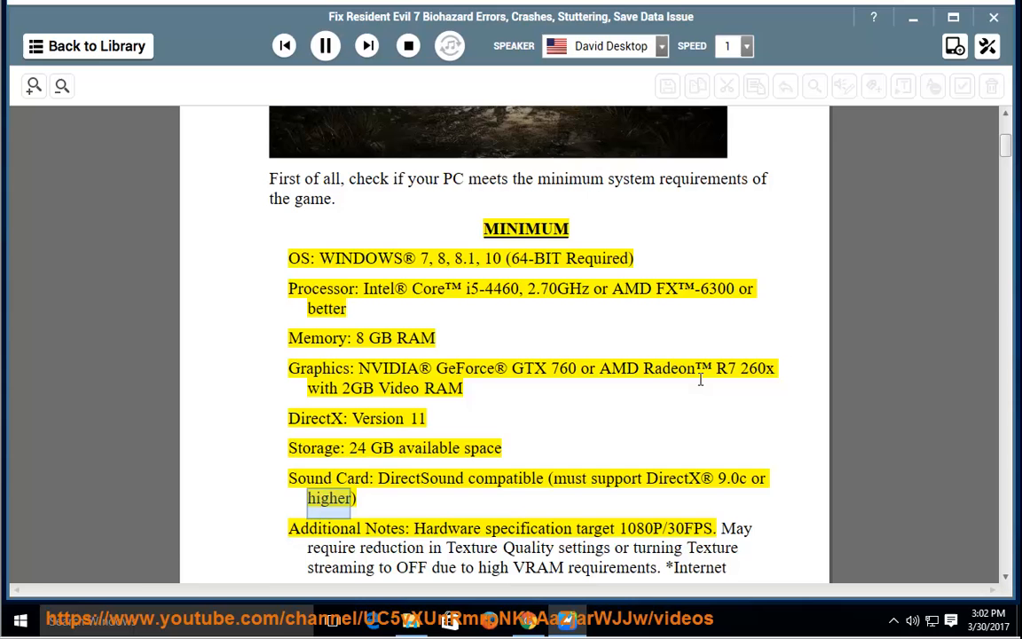
{"action": "scroll", "scroll_direction": "down", "scroll_amount": 3}
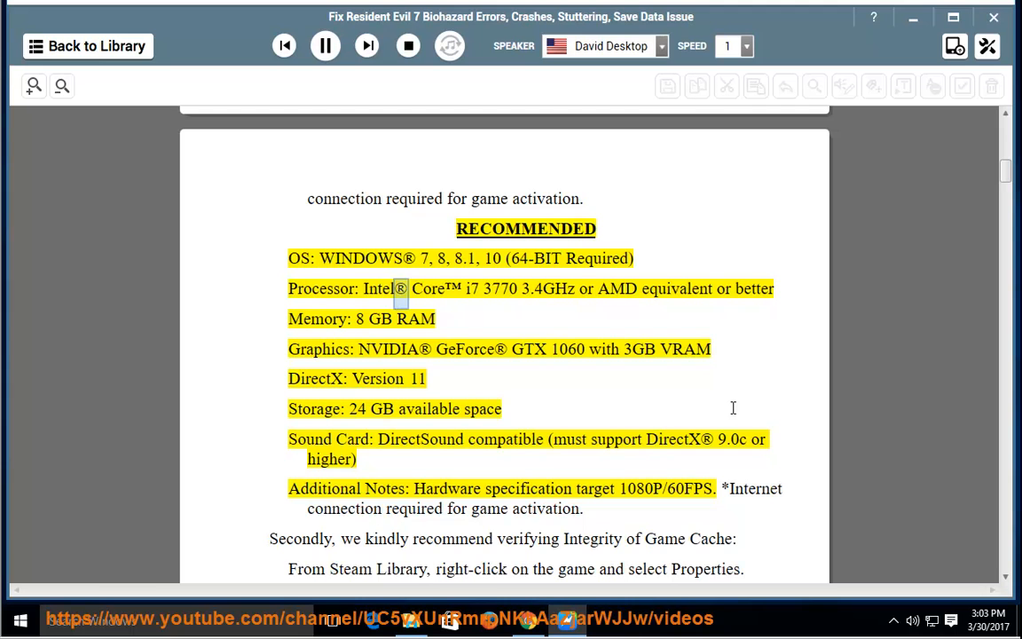
- Follow the narration line by line through the RECOMMENDED requirements list
{"action": "double_click", "coordinate": [498, 287]}
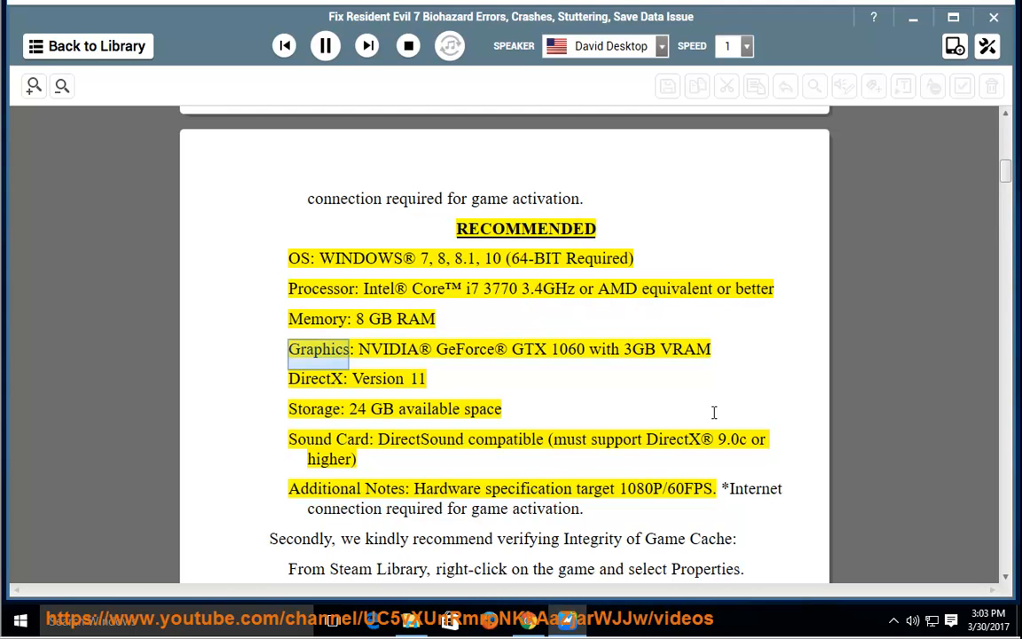
{"action": "double_click", "coordinate": [464, 348]}
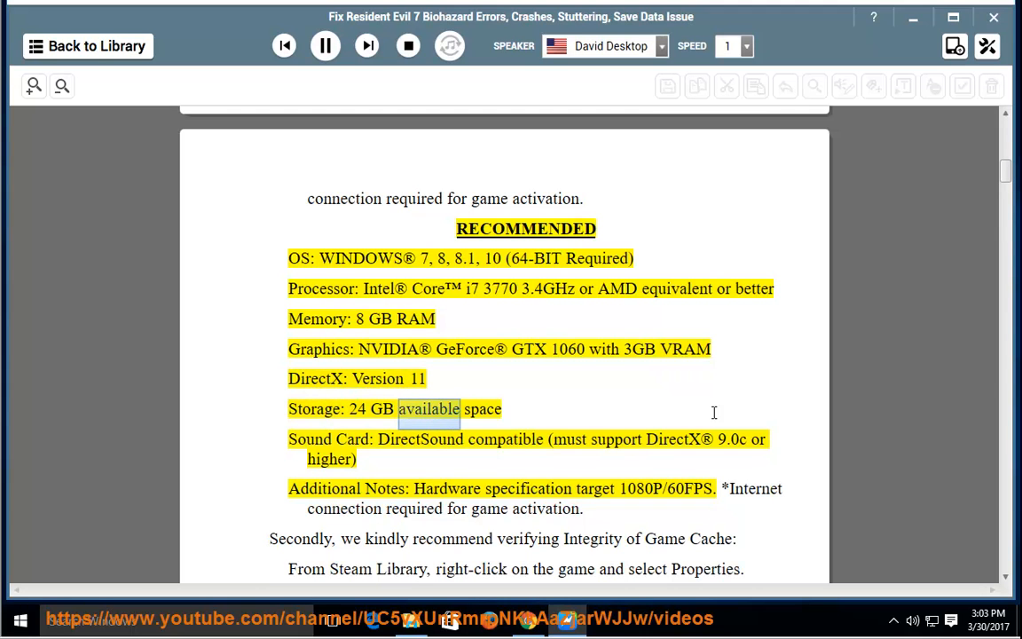
{"action": "double_click", "coordinate": [420, 440]}
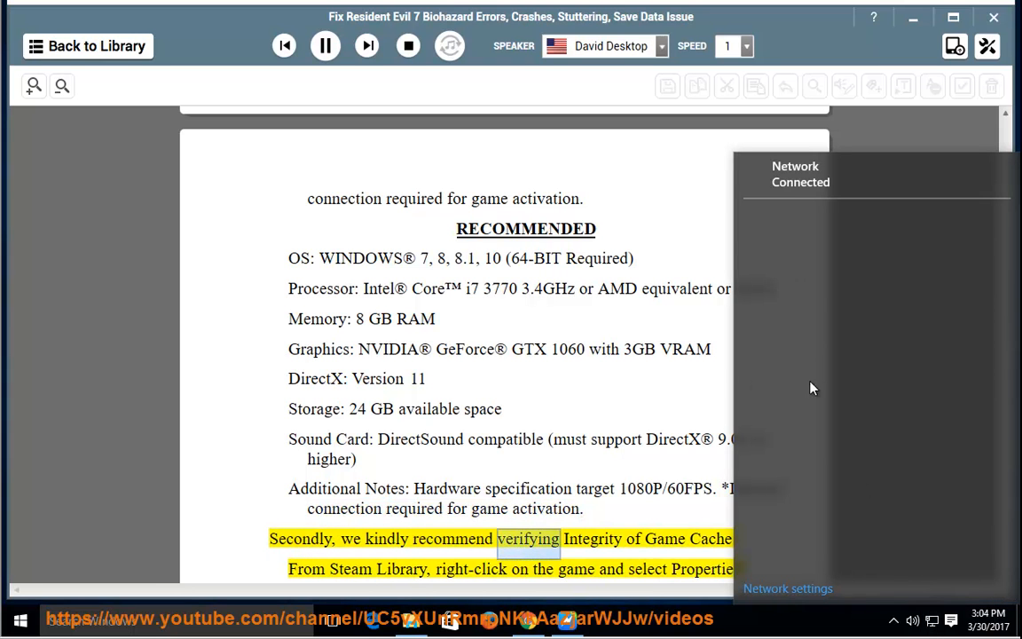
- Scroll along as the Steam 'verify Integrity of Game Cache' steps are read aloud
{"action": "scroll", "scroll_direction": "down", "scroll_amount": 3}
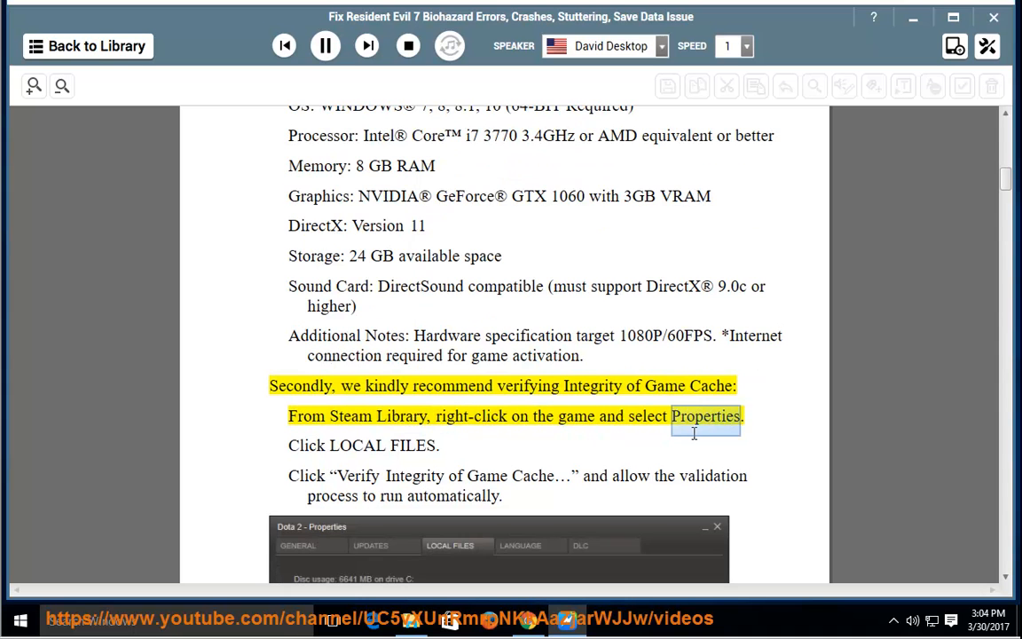
{"action": "scroll", "scroll_direction": "down", "scroll_amount": 3}
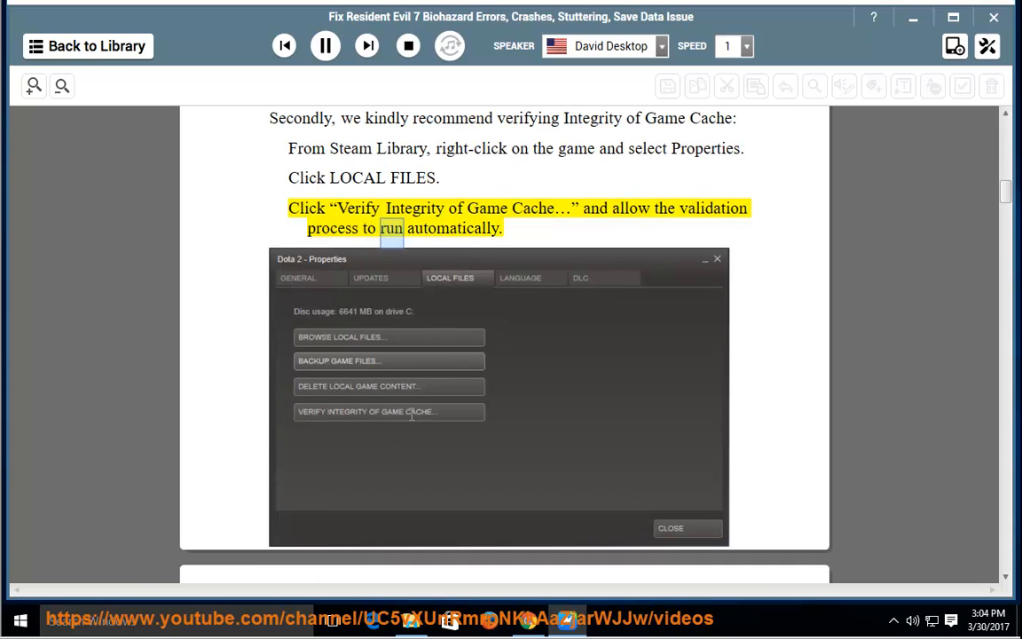
{"action": "scroll", "scroll_direction": "down", "scroll_amount": 3}
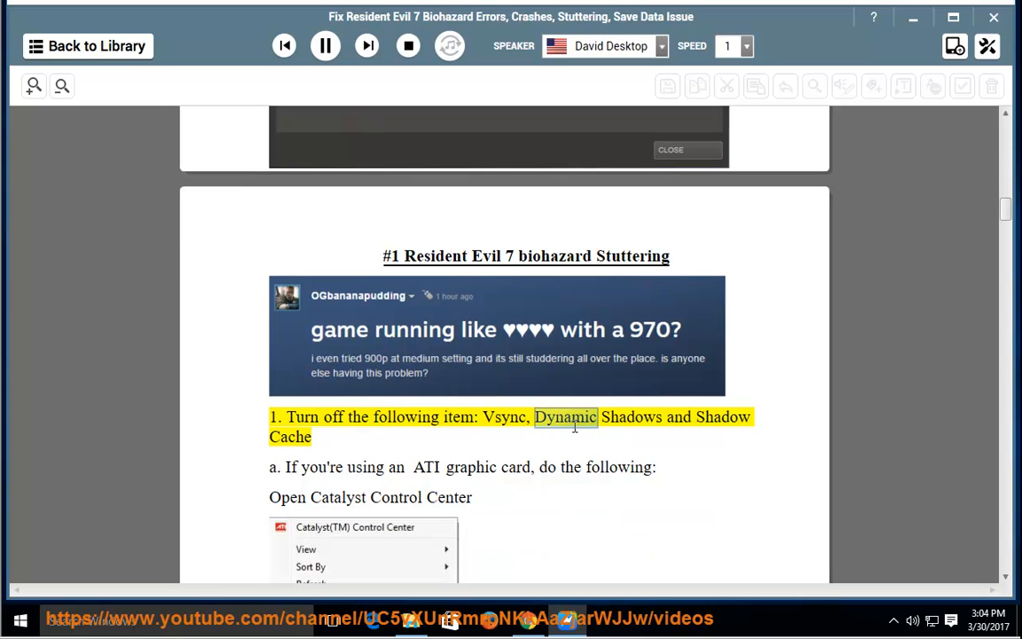
- Scroll through the '#1 Stuttering' ATI steps on disabling Vsync as they are narrated
{"action": "scroll", "scroll_direction": "down", "scroll_amount": 3}
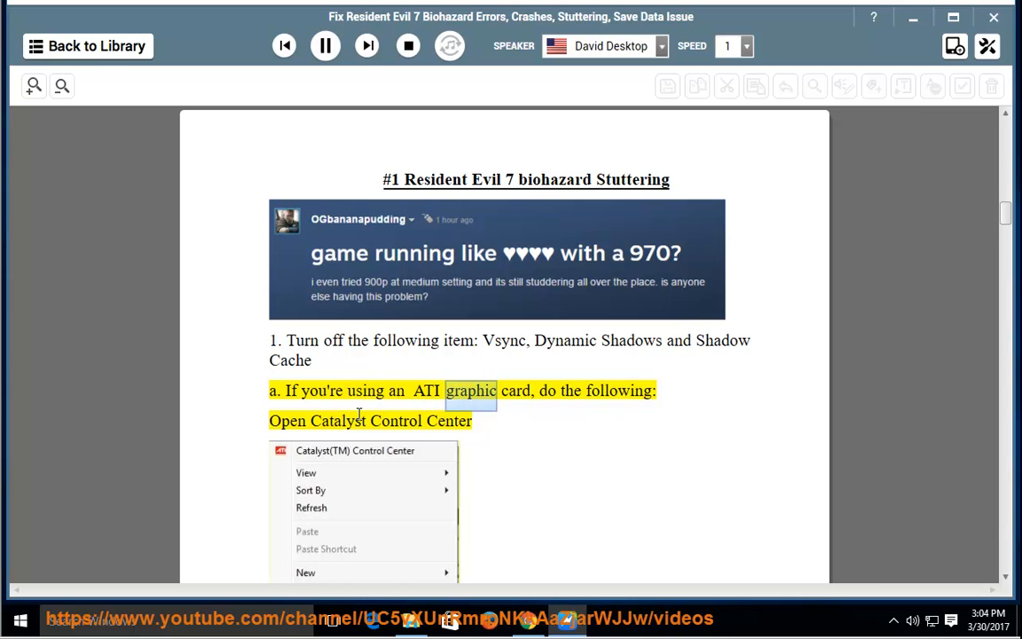
{"action": "scroll", "scroll_direction": "down", "scroll_amount": 3}
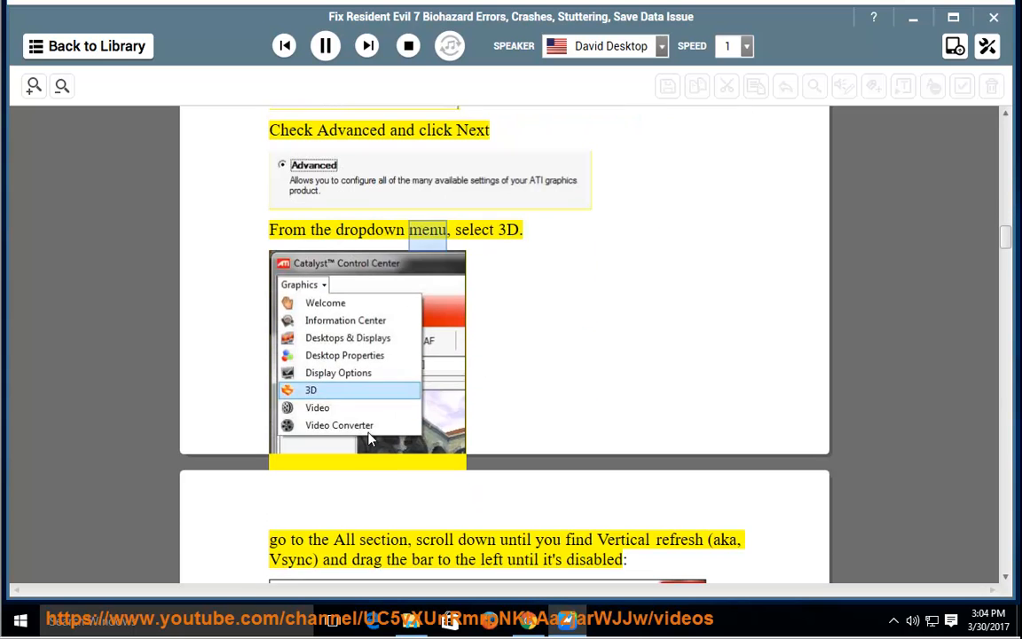
{"action": "scroll", "scroll_direction": "down", "scroll_amount": 3}
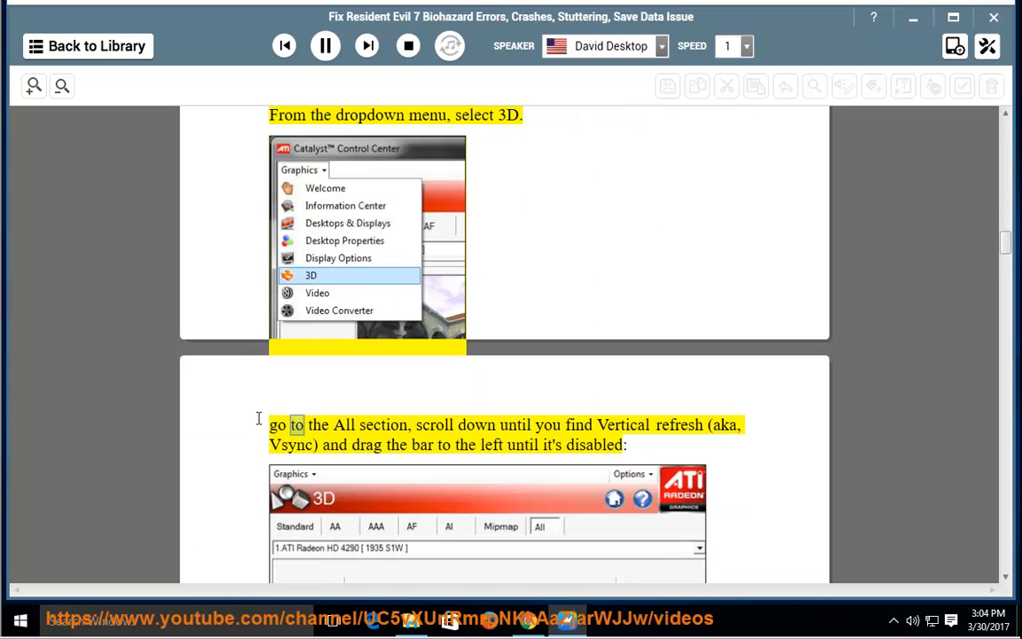
{"action": "scroll", "scroll_direction": "down", "scroll_amount": 3}
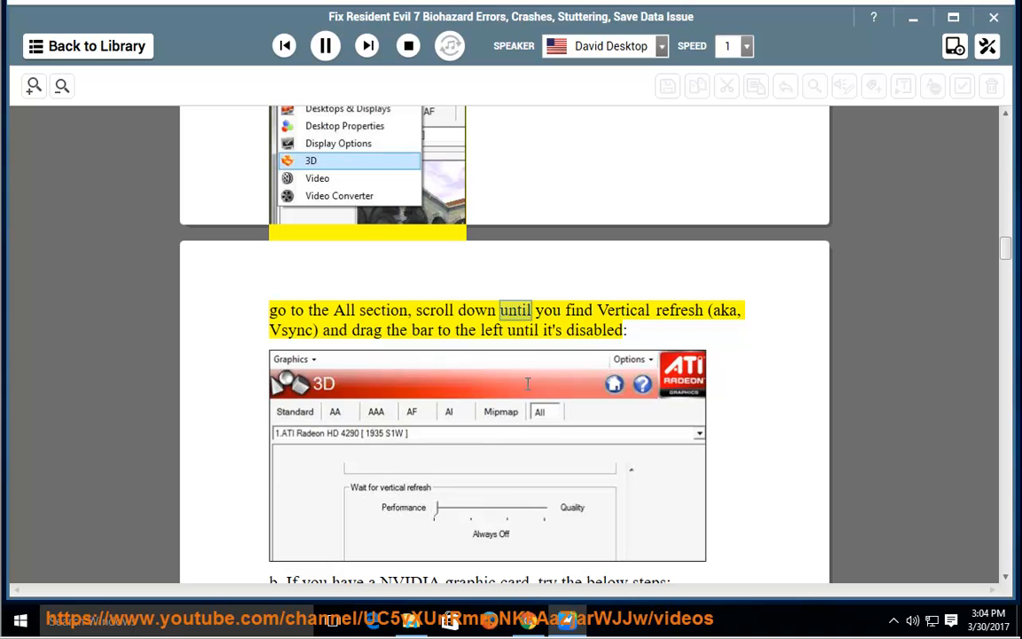
{"action": "scroll", "scroll_direction": "down", "scroll_amount": 3}
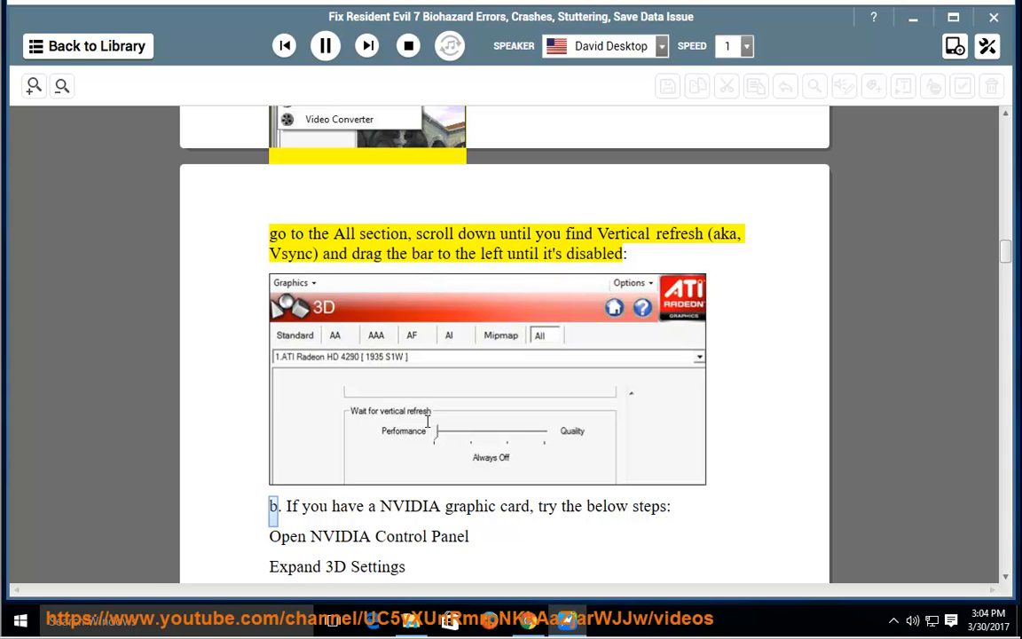
- Scroll along as the NVIDIA Vsync, shadow, ambient occlusion and driver-update fixes are read
{"action": "scroll", "scroll_direction": "down", "scroll_amount": 3}
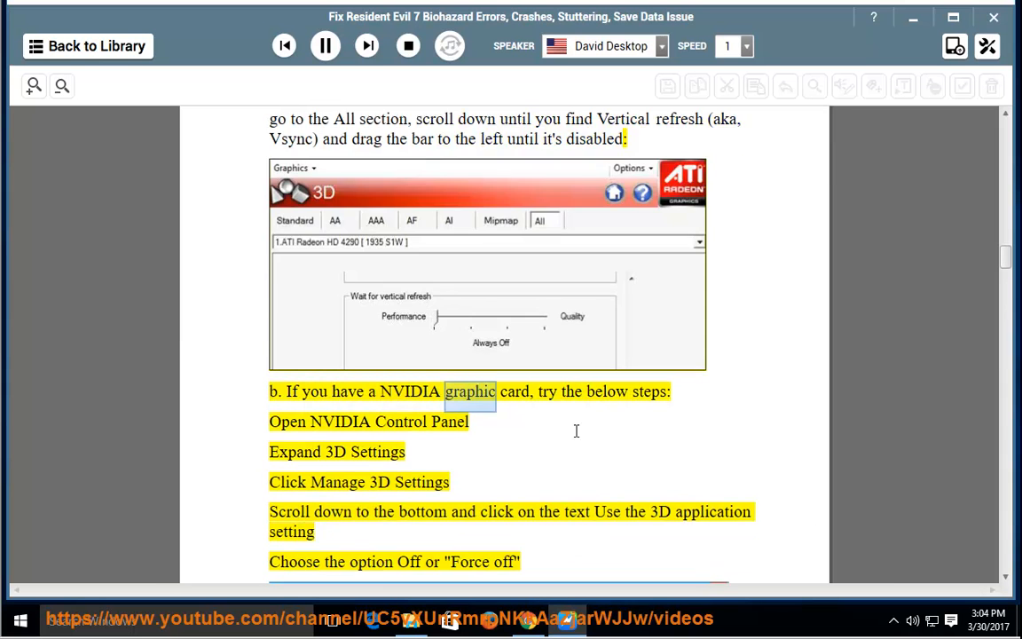
{"action": "scroll", "scroll_direction": "down", "scroll_amount": 3}
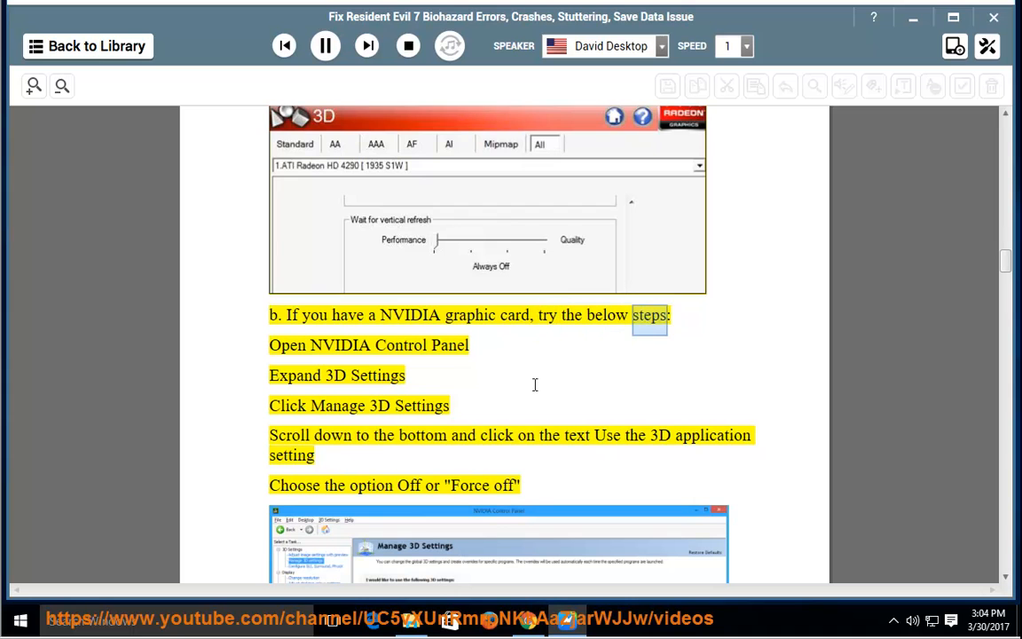
{"action": "scroll", "scroll_direction": "down", "scroll_amount": 3}
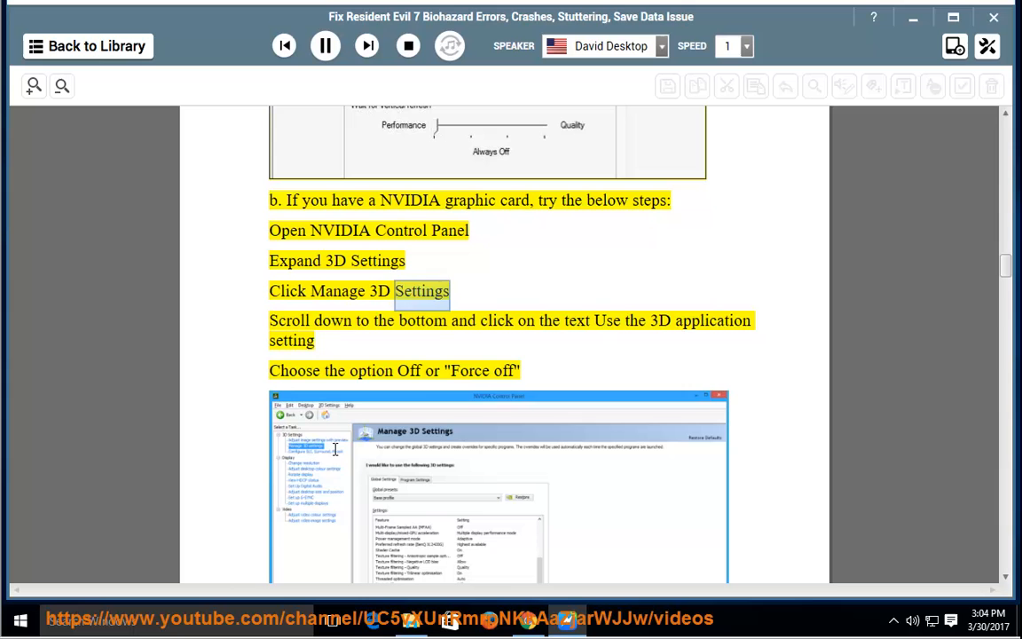
{"action": "scroll", "scroll_direction": "down", "scroll_amount": 3}
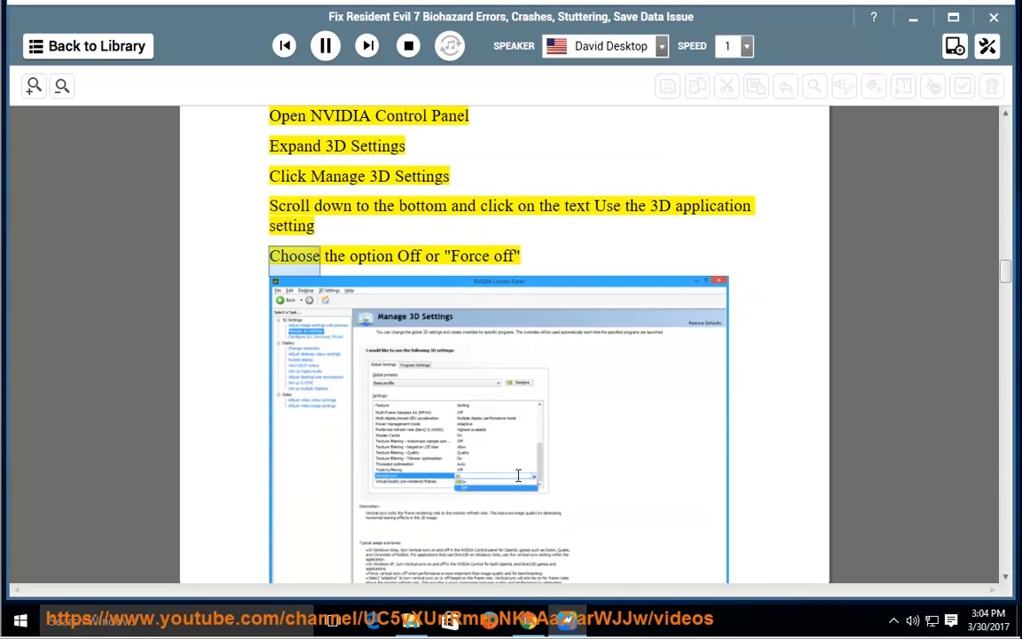
{"action": "scroll", "scroll_direction": "down", "scroll_amount": 3}
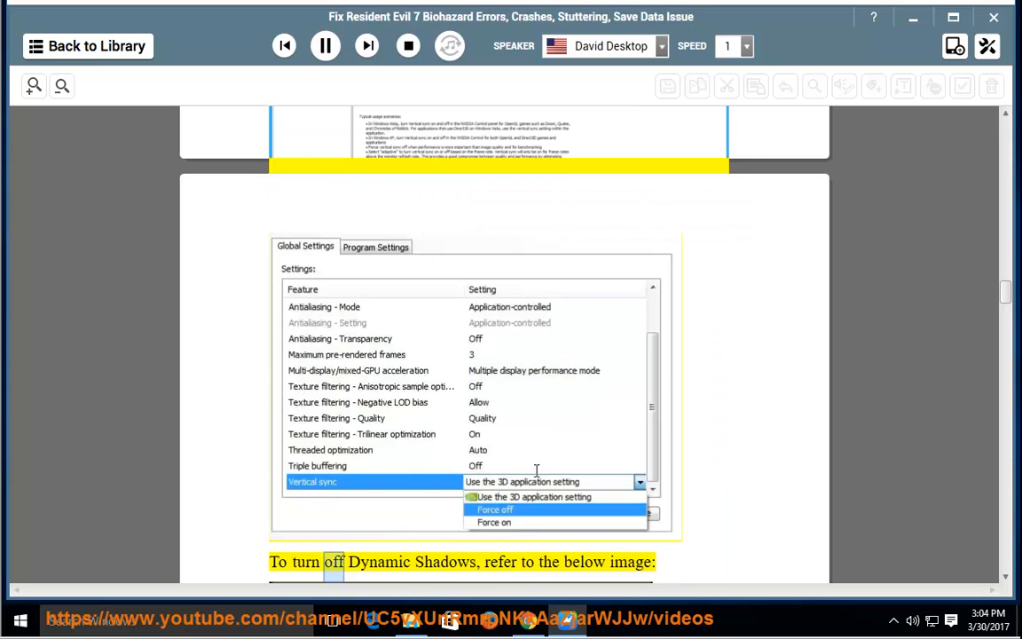
{"action": "scroll", "scroll_direction": "down", "scroll_amount": 3}
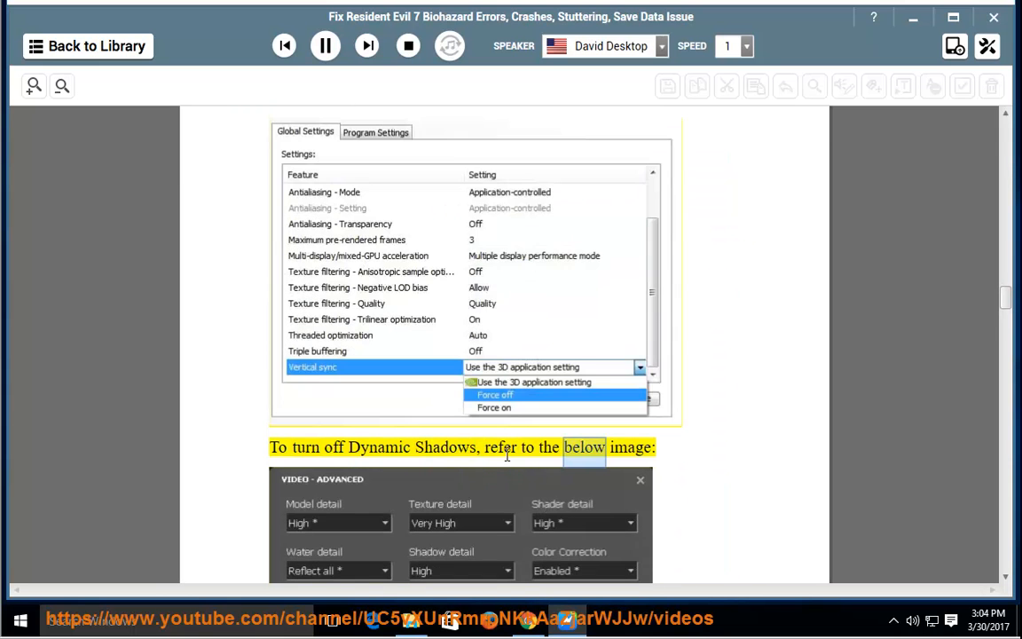
{"action": "scroll", "scroll_direction": "down", "scroll_amount": 3}
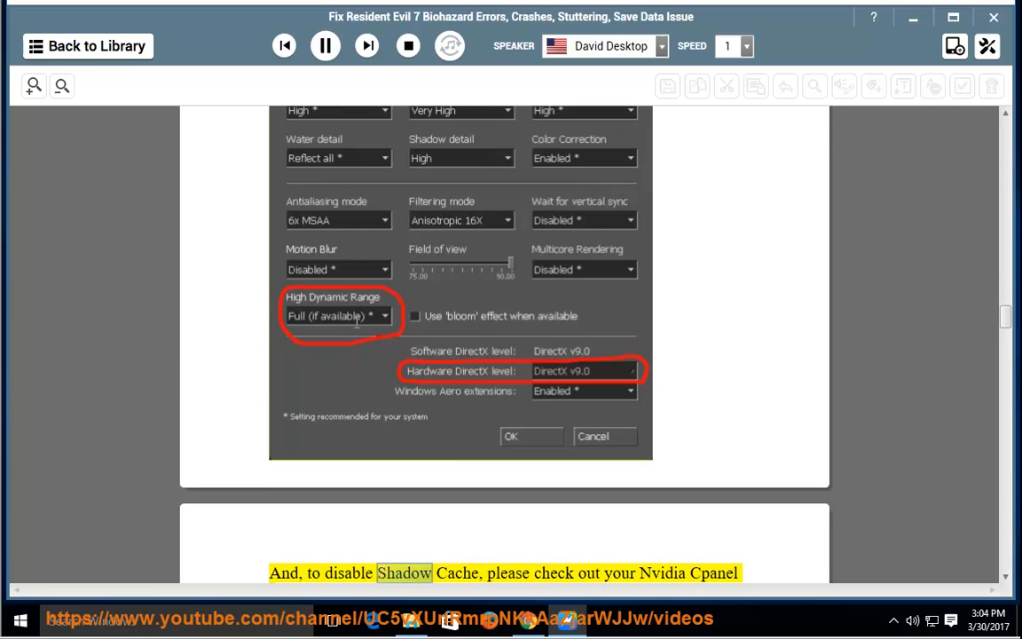
{"action": "scroll", "scroll_direction": "down", "scroll_amount": 3}
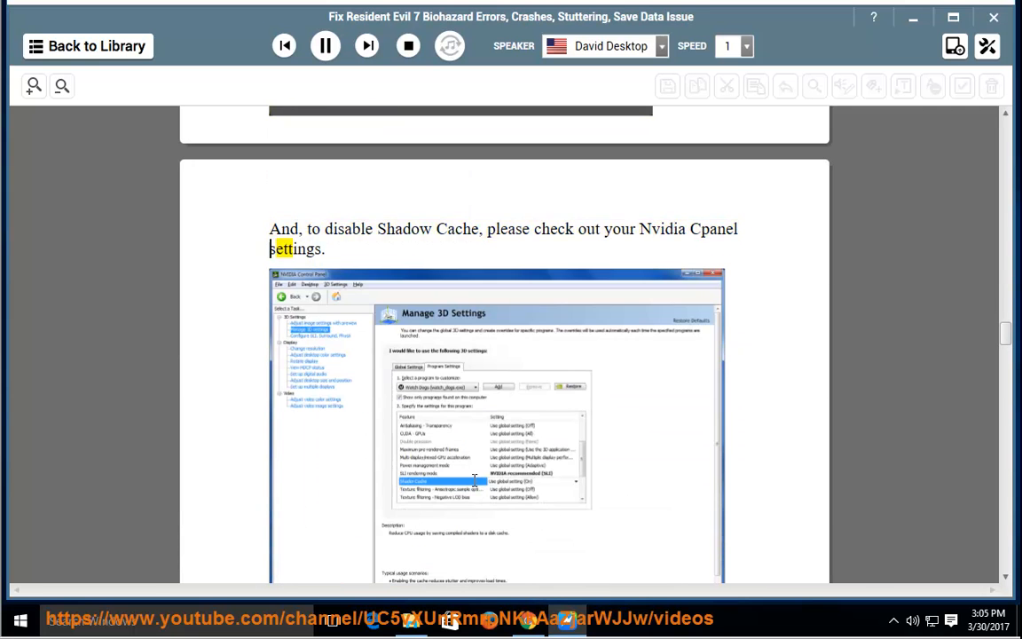
{"action": "scroll", "scroll_direction": "down", "scroll_amount": 3}
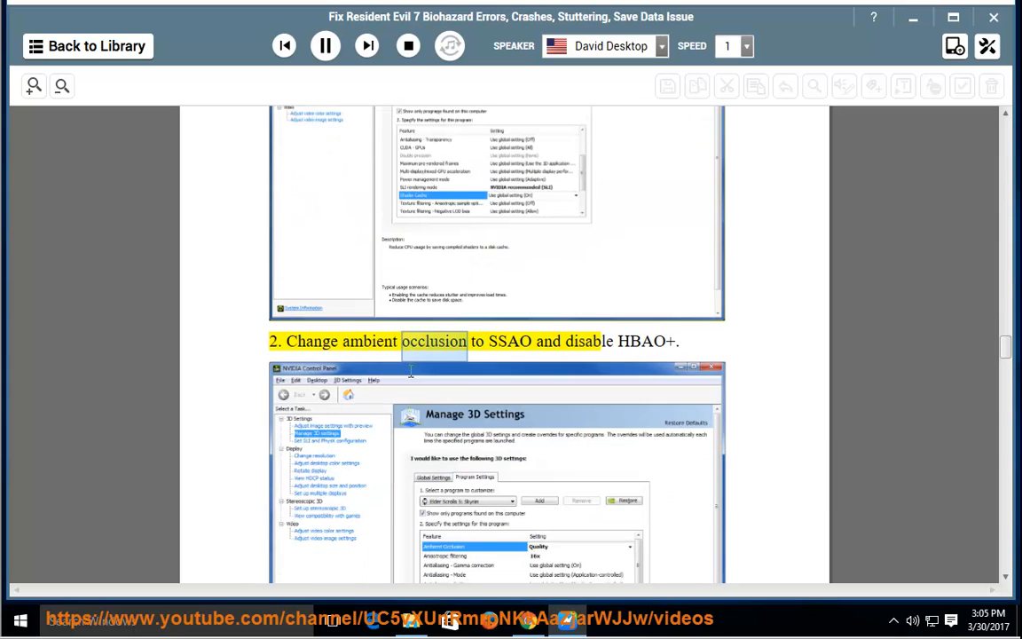
{"action": "scroll", "scroll_direction": "down", "scroll_amount": 3}
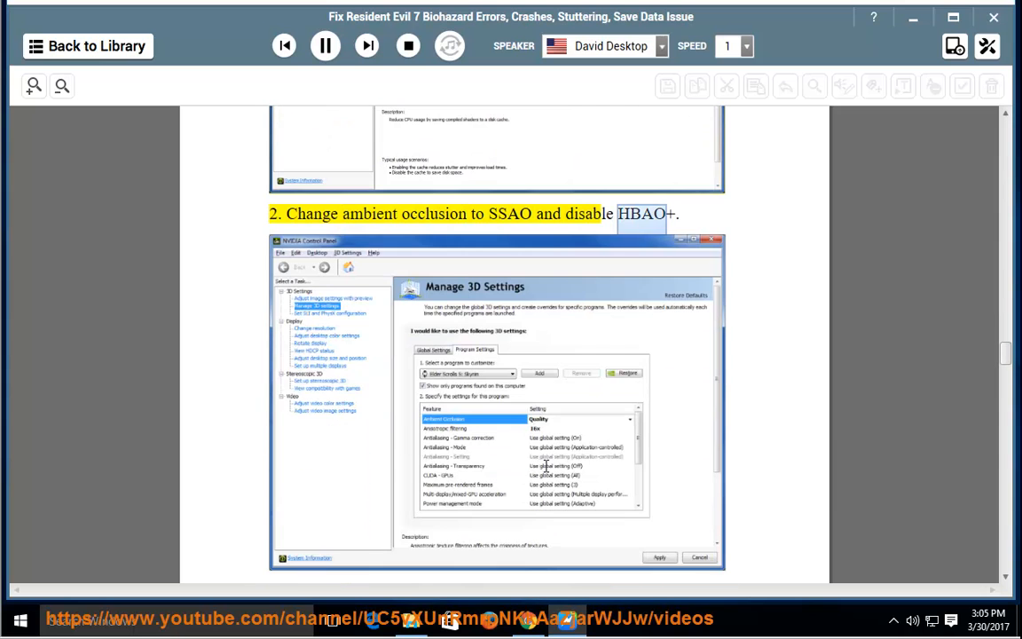
{"action": "scroll", "scroll_direction": "down", "scroll_amount": 3}
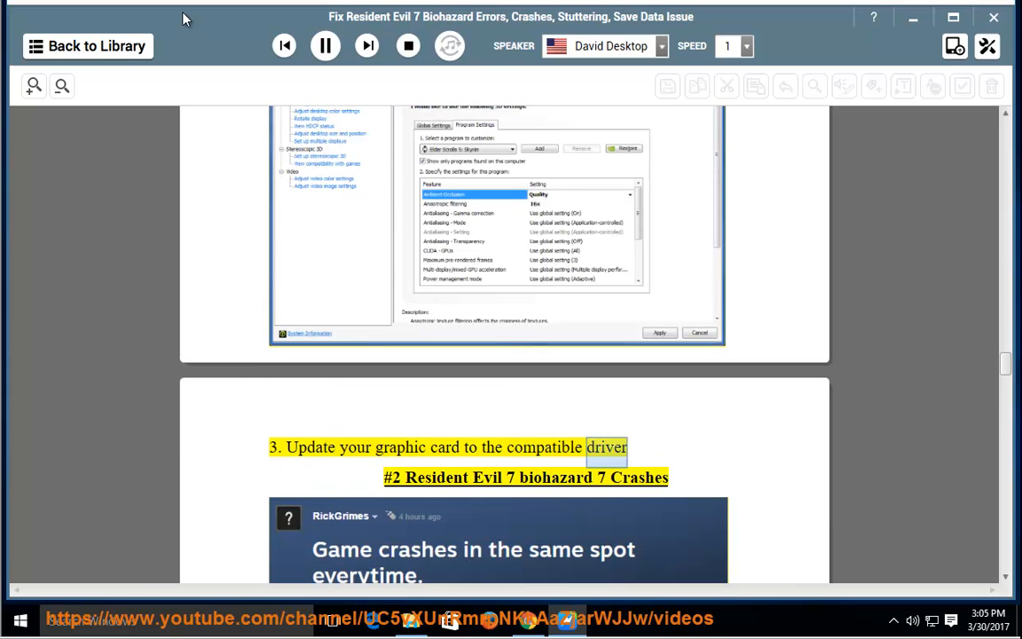
- Minimize NaturalReader to show the desktop while playback continues
{"action": "left_click", "coordinate": [325, 46]}
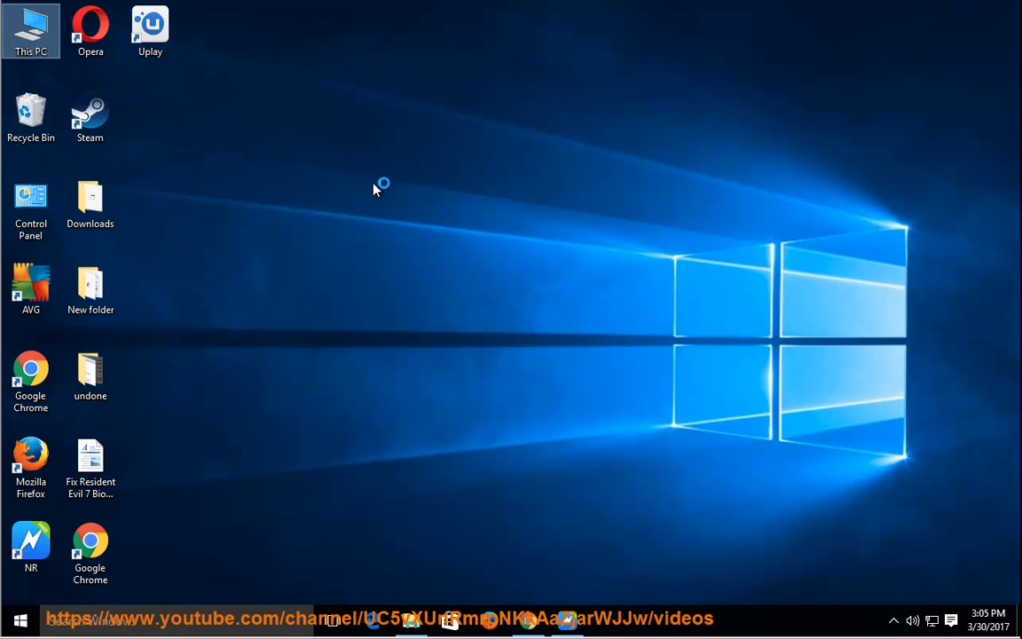
{"action": "mouse_move", "coordinate": [408, 220]}
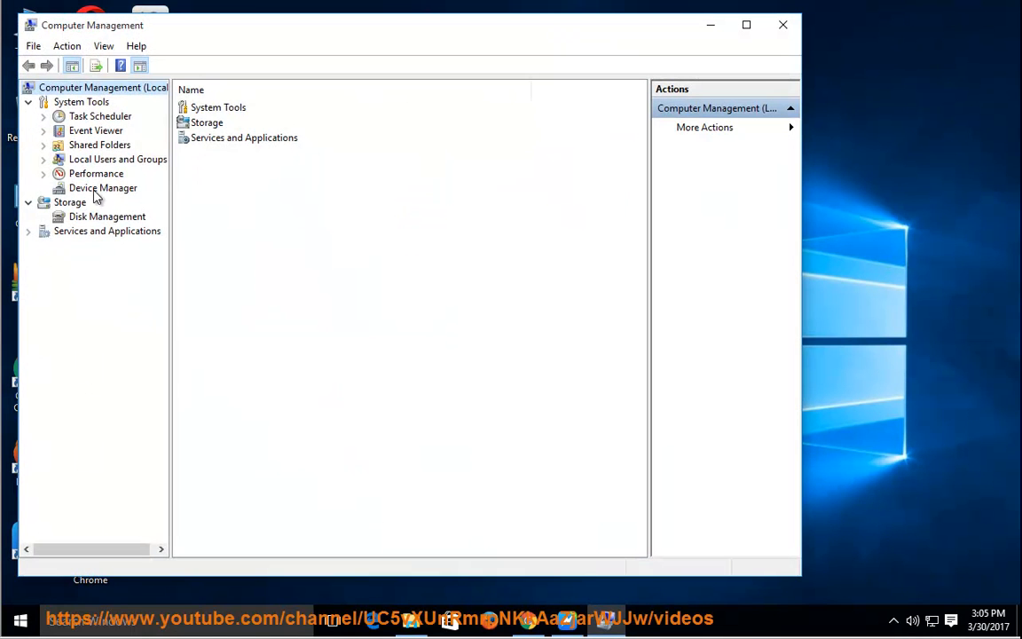
- Start Update Driver Software for the VMware SVGA 3D adapter and let Windows search automatically
{"action": "left_click", "coordinate": [103, 188]}
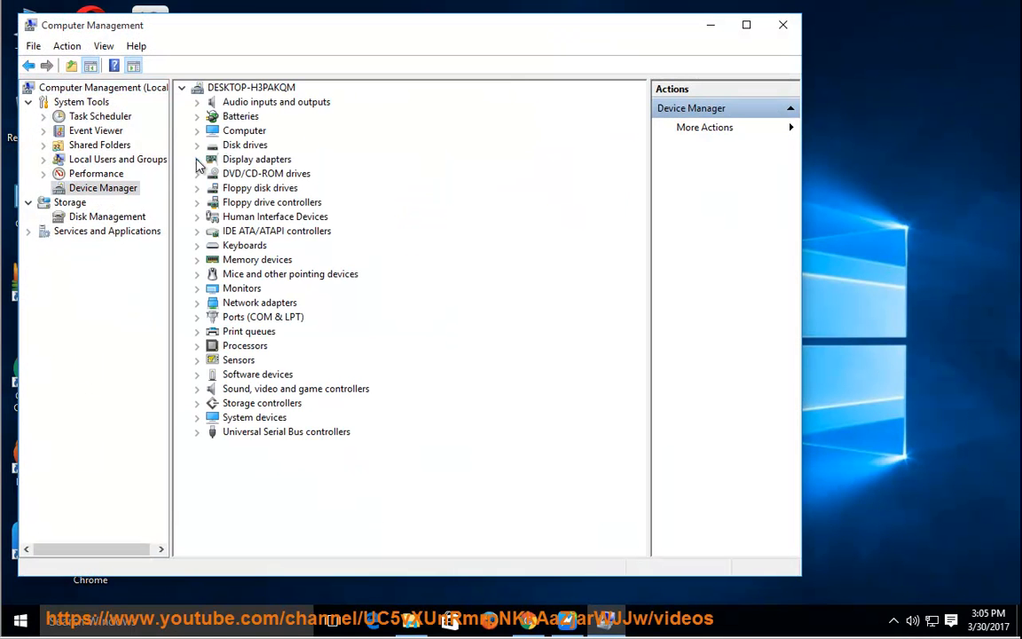
{"action": "right_click", "coordinate": [273, 174]}
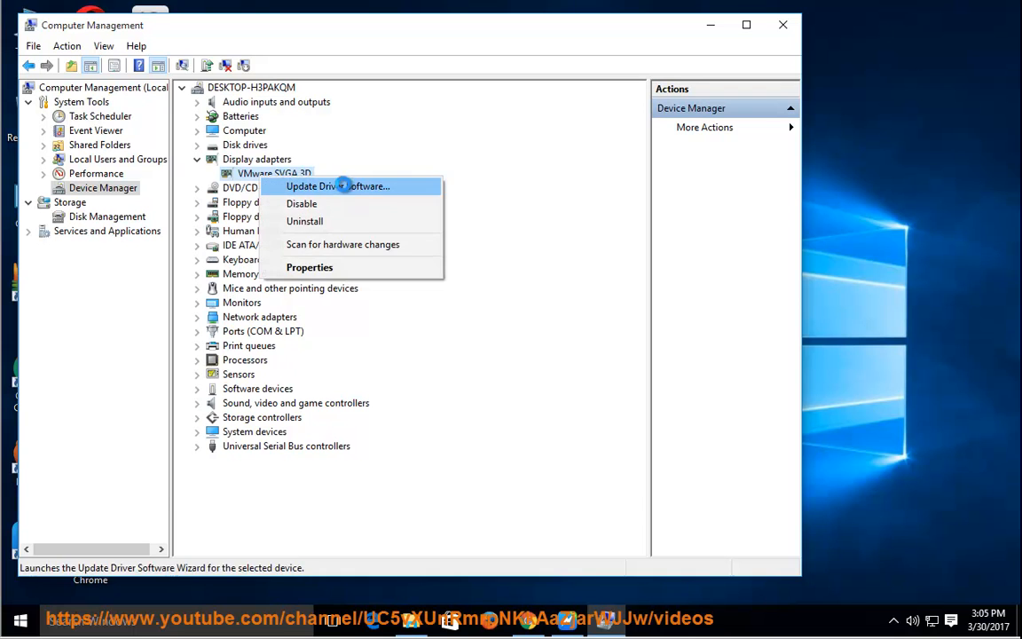
{"action": "left_click", "coordinate": [337, 186]}
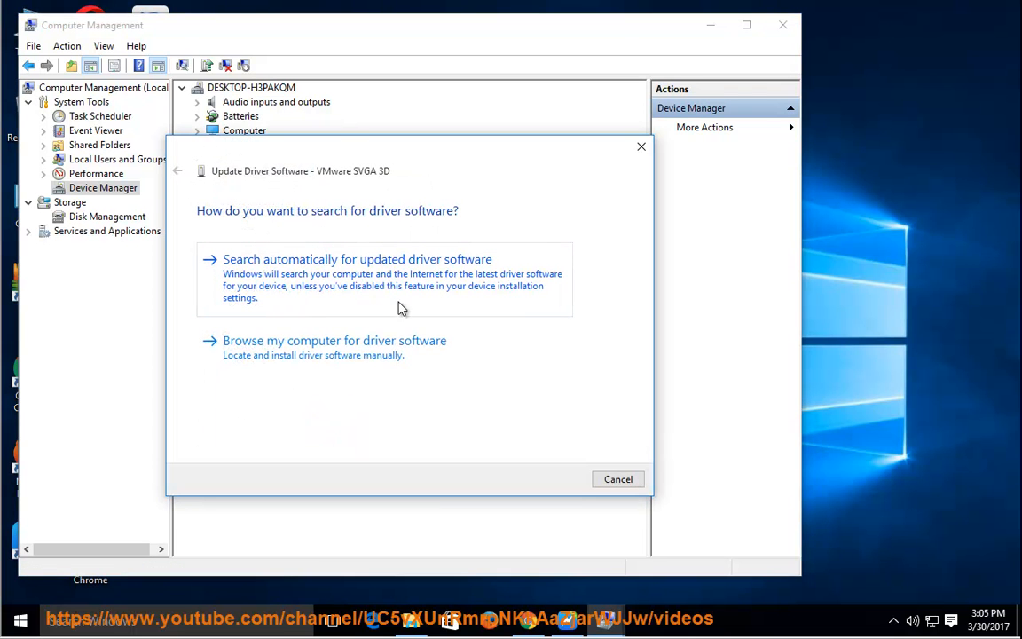
{"action": "left_click", "coordinate": [617, 479]}
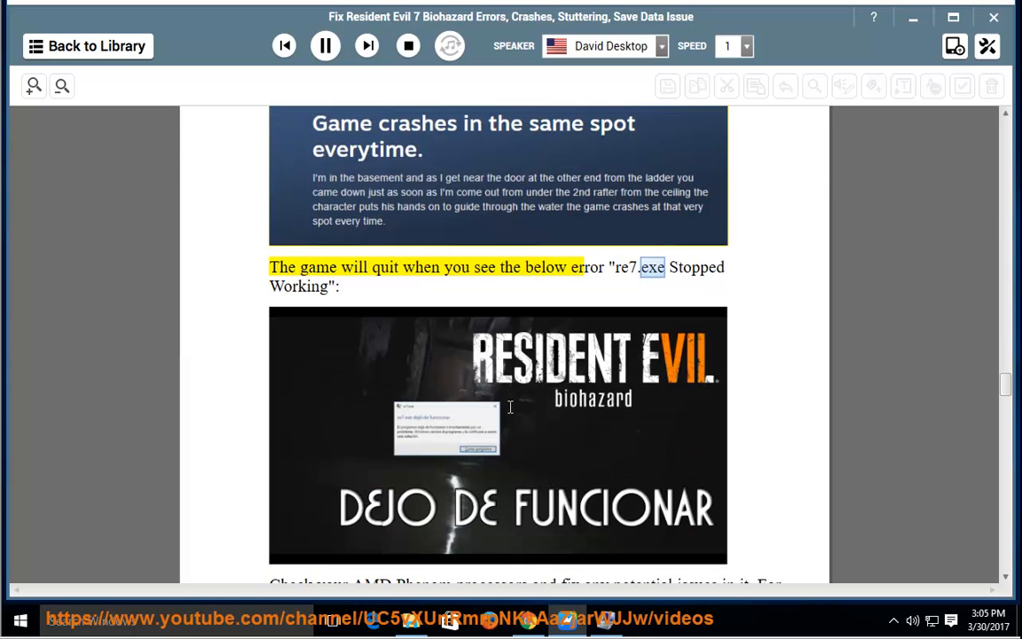
- Scroll along as the re7.exe stopped-working error and AMD Phenom fix are narrated
{"action": "scroll", "scroll_direction": "down", "scroll_amount": 3}
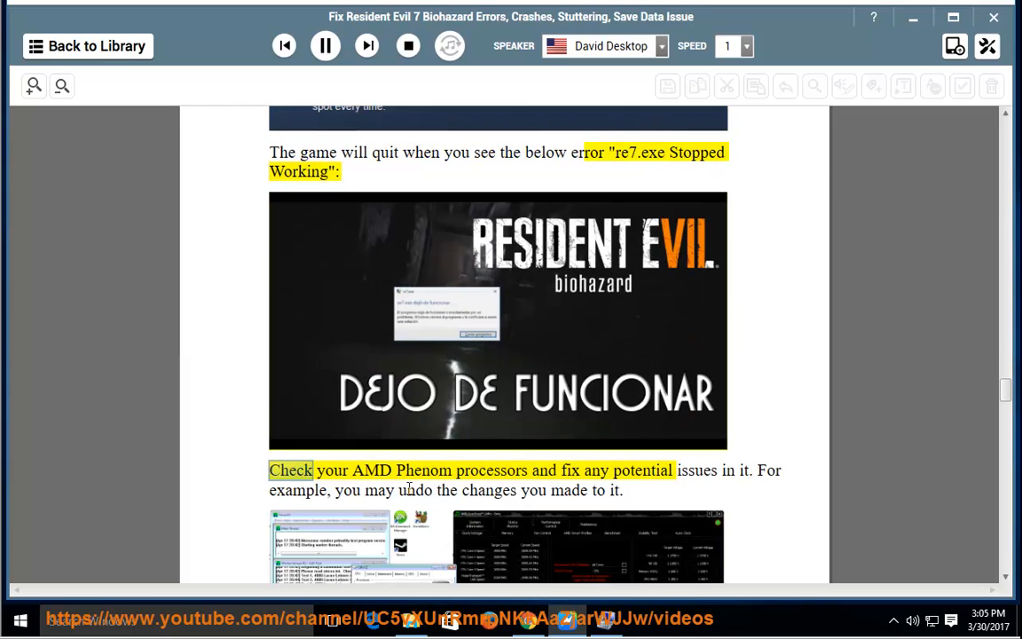
{"action": "scroll", "scroll_direction": "down", "scroll_amount": 3}
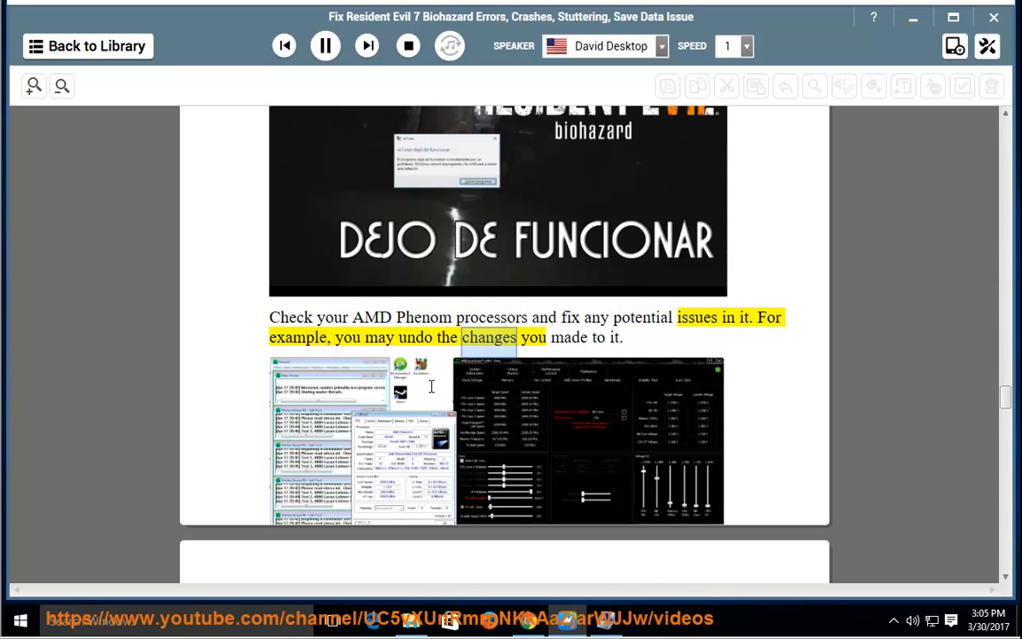
{"action": "scroll", "scroll_direction": "down", "scroll_amount": 3}
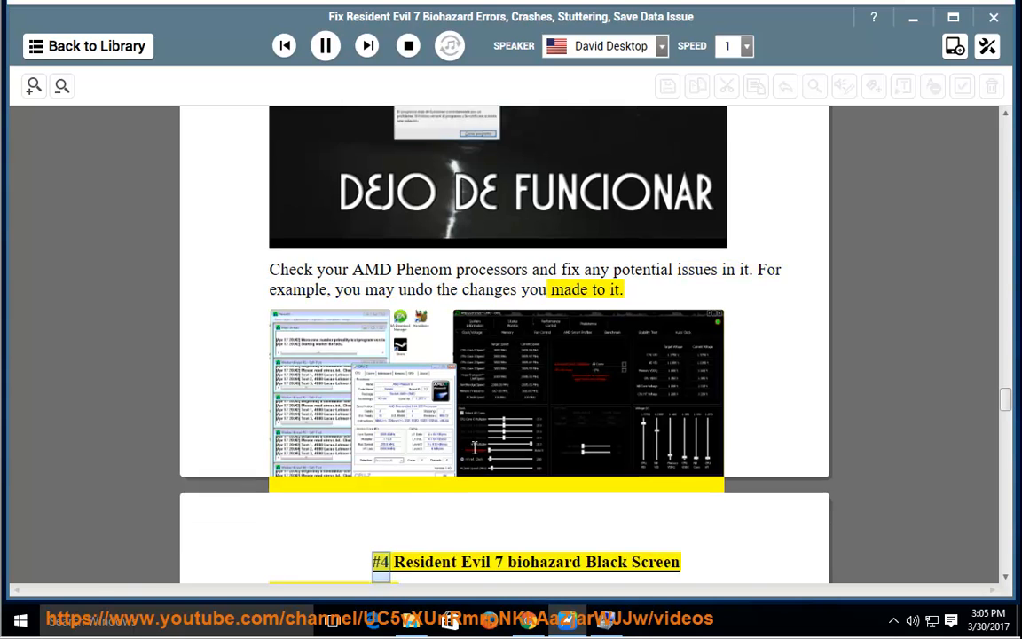
{"action": "scroll", "scroll_direction": "down", "scroll_amount": 3}
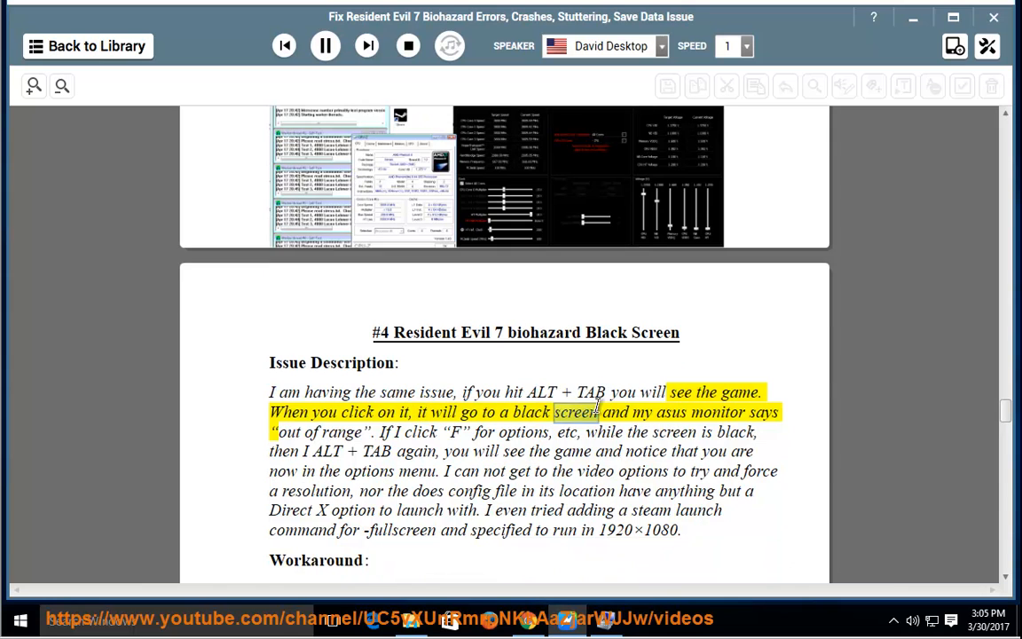
- Follow the #4 Black Screen Issue description line by line through the fullscreen launch command
{"action": "double_click", "coordinate": [341, 432]}
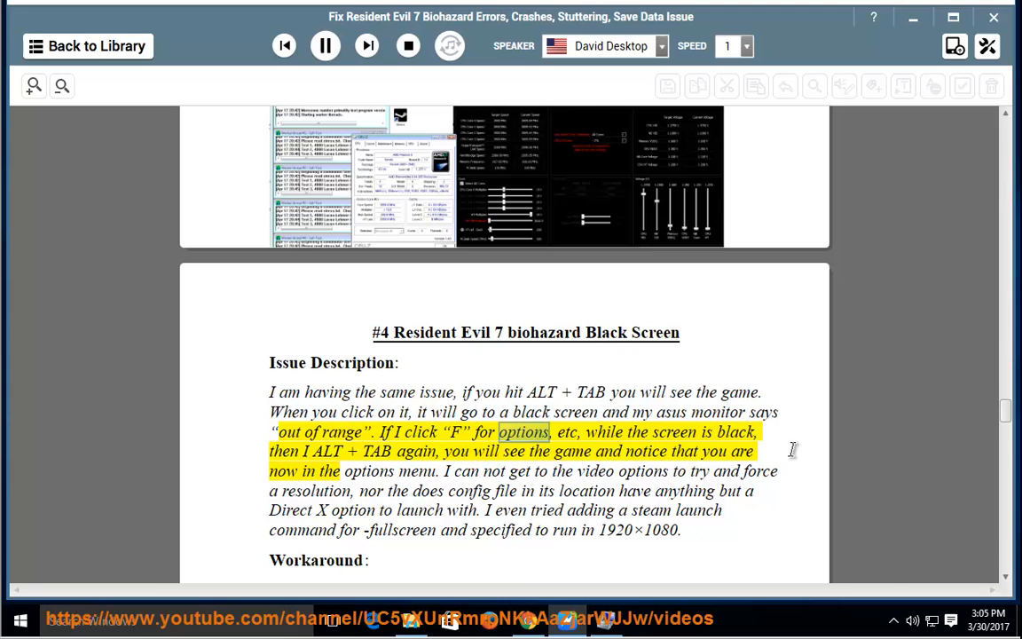
{"action": "double_click", "coordinate": [674, 433]}
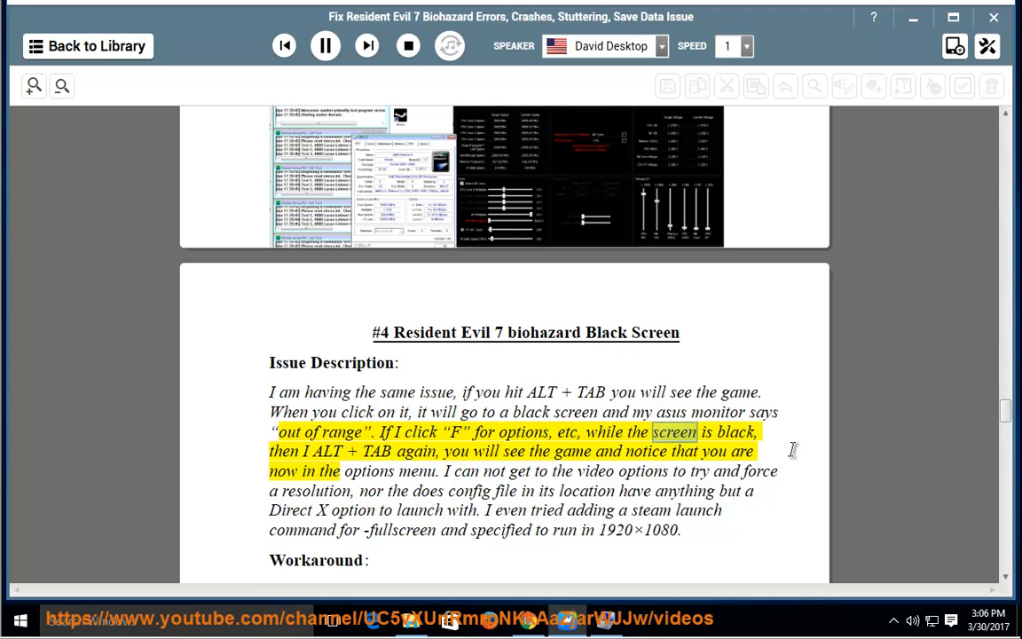
{"action": "double_click", "coordinate": [415, 451]}
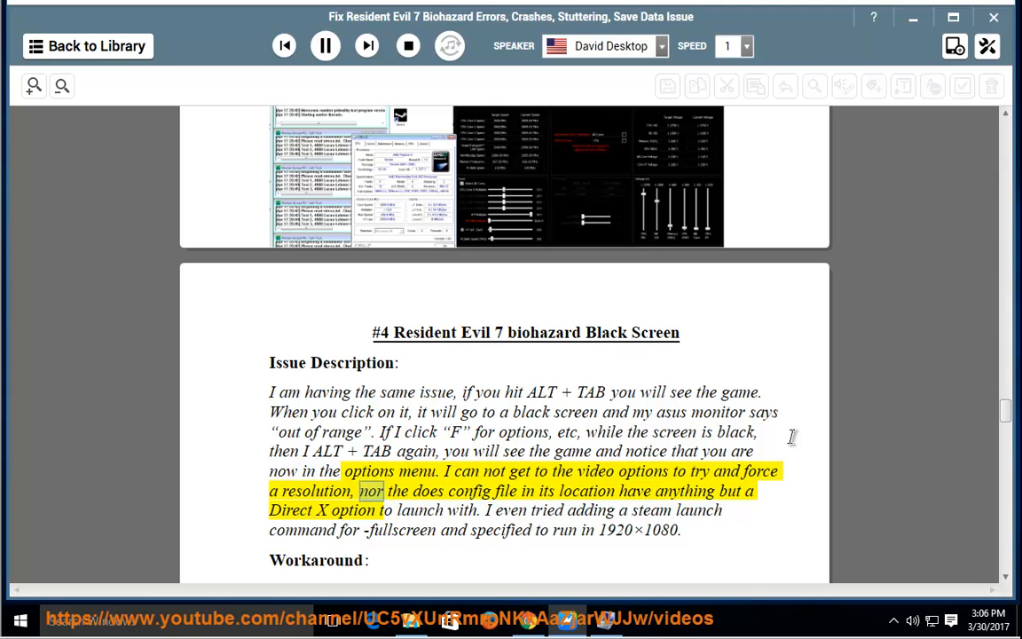
{"action": "double_click", "coordinate": [685, 490]}
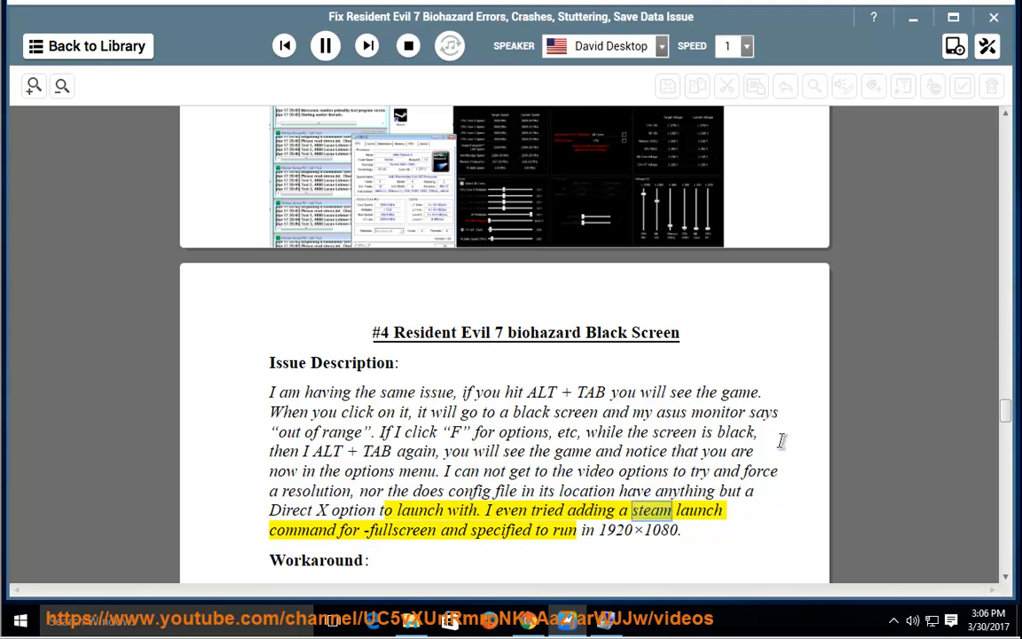
{"action": "double_click", "coordinate": [500, 528]}
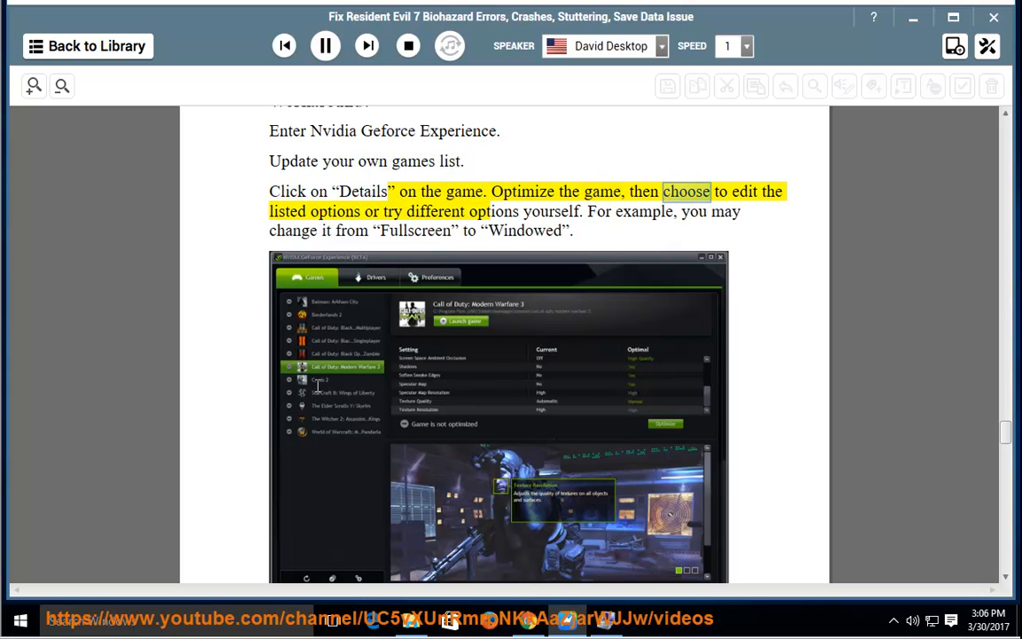
- Scroll along as the Nvidia GeForce Experience black-screen workaround steps are read
{"action": "scroll", "scroll_direction": "down", "scroll_amount": 3}
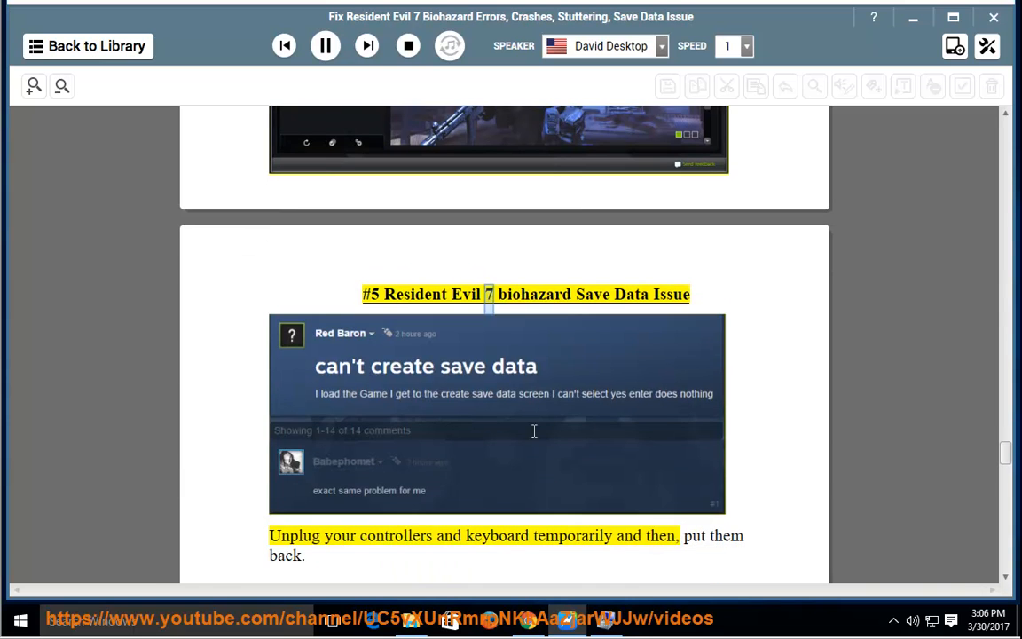
- Follow the #5 Save Data Issue fixes on unplugging controllers and saving from windowed mode
{"action": "double_click", "coordinate": [339, 536]}
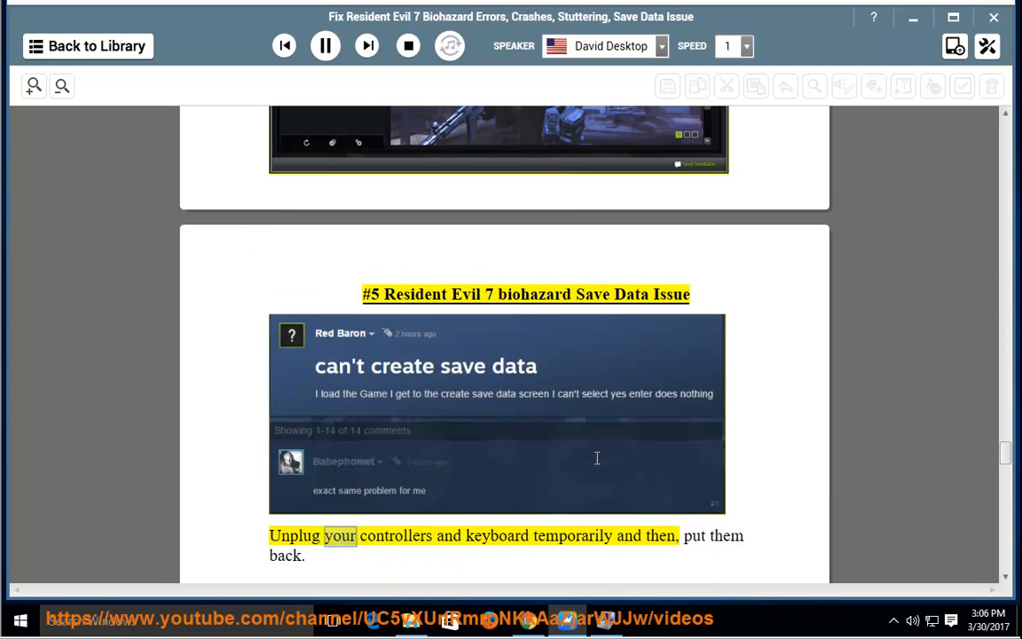
{"action": "scroll", "scroll_direction": "down", "scroll_amount": 3}
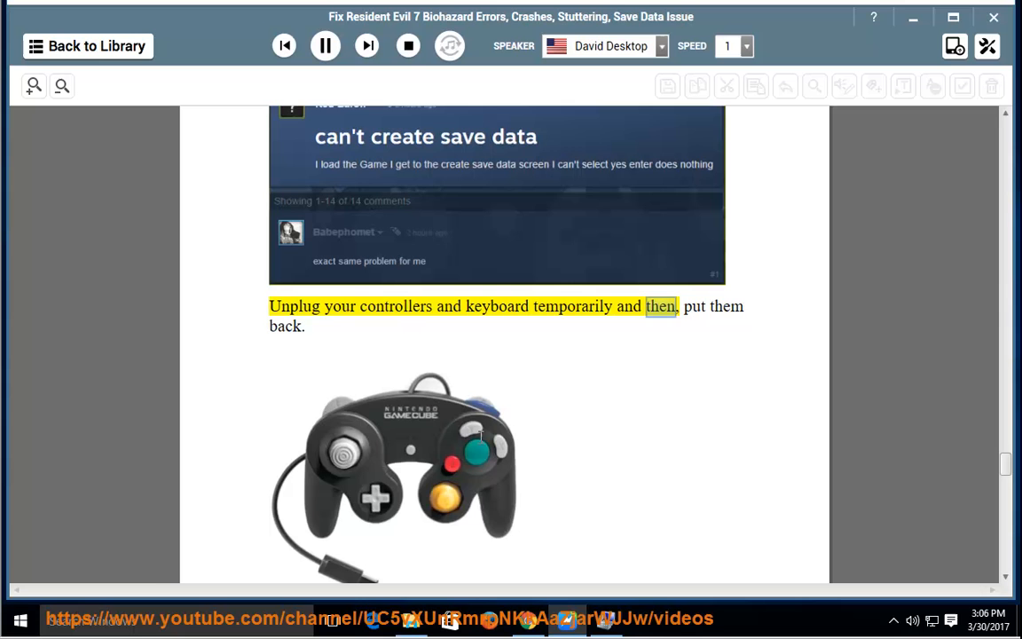
{"action": "scroll", "scroll_direction": "down", "scroll_amount": 3}
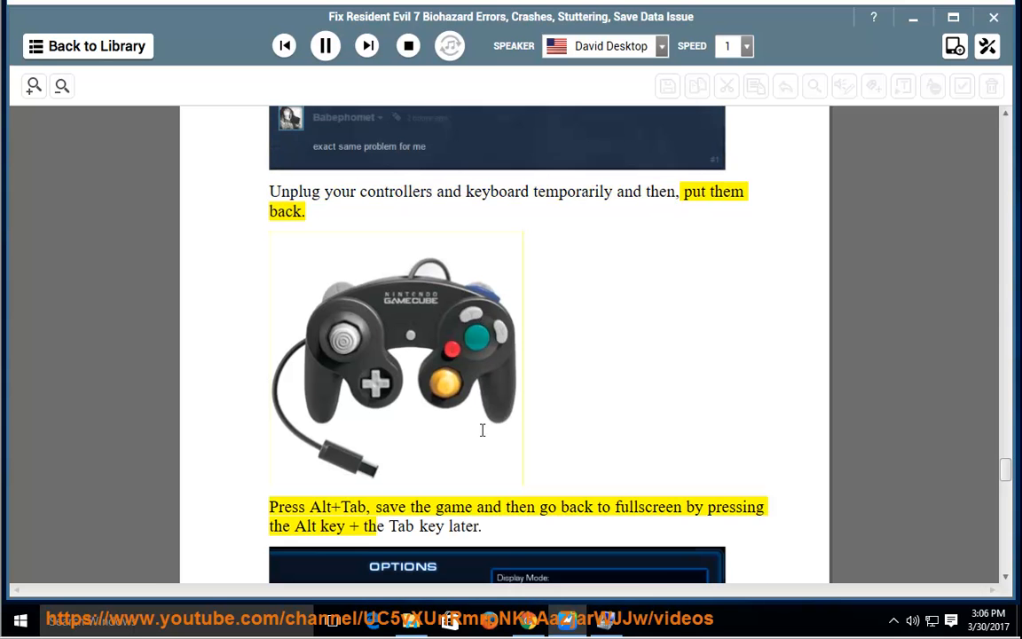
{"action": "scroll", "scroll_direction": "down", "scroll_amount": 3}
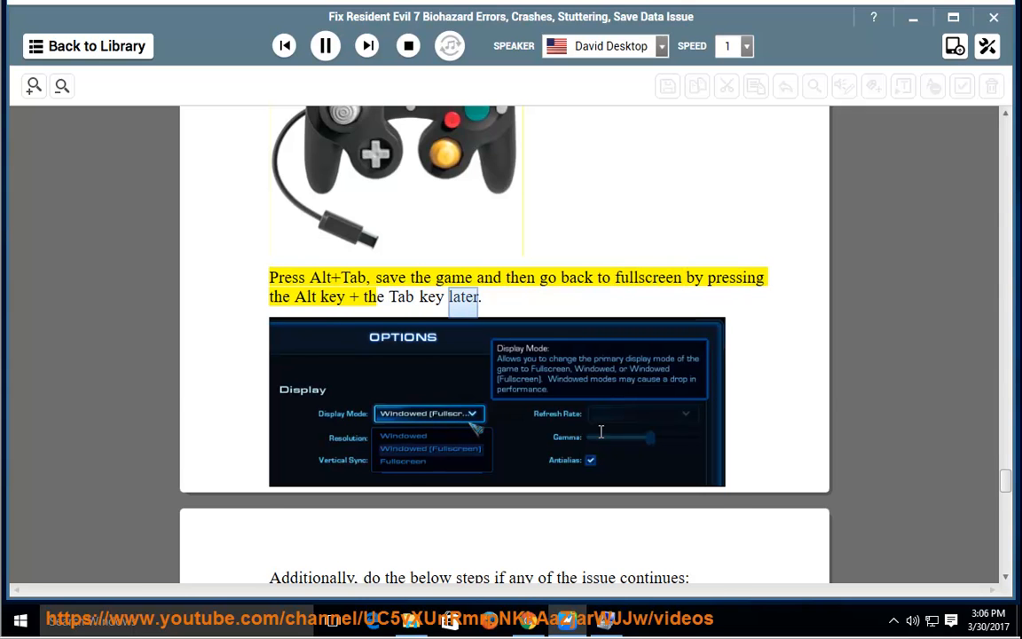
{"action": "scroll", "scroll_direction": "down", "scroll_amount": 3}
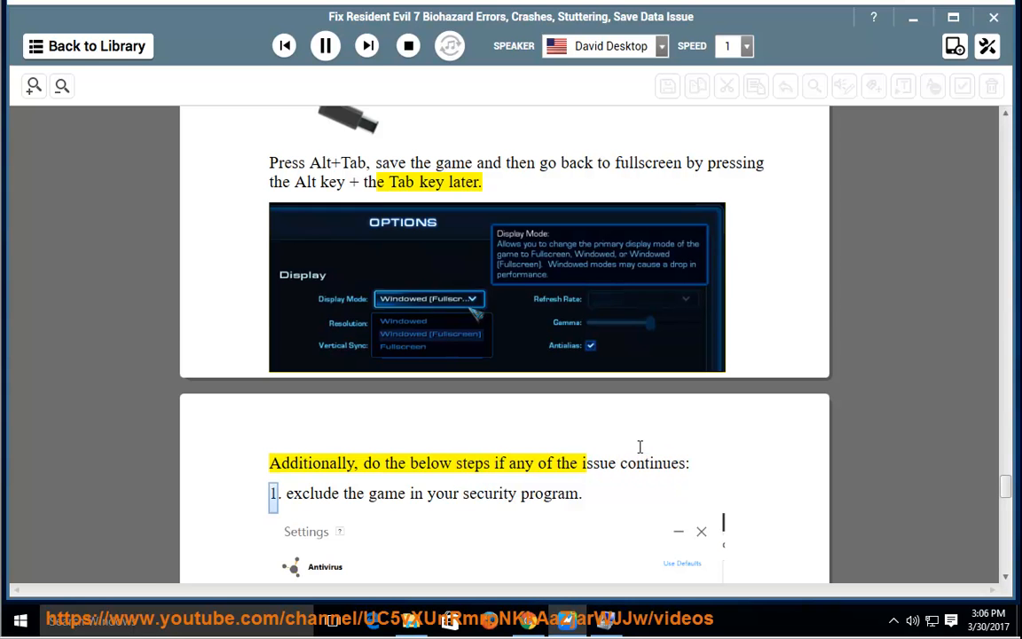
- Scroll down to follow the narration through the 'Additionally' list and the security-program exclusion step
{"action": "scroll", "scroll_direction": "down", "scroll_amount": 3}
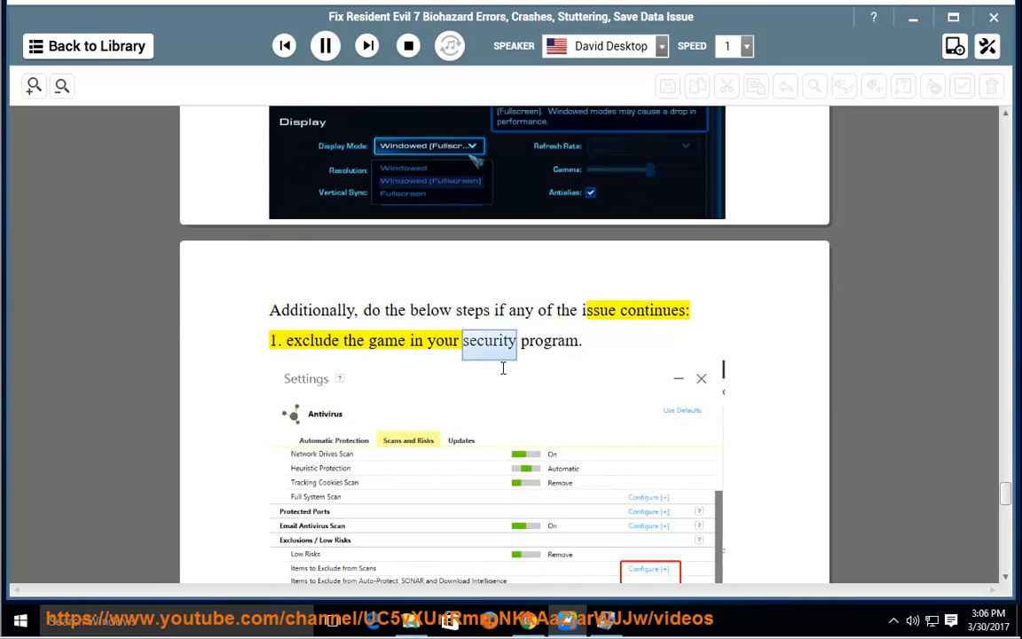
{"action": "scroll", "scroll_direction": "down", "scroll_amount": 3}
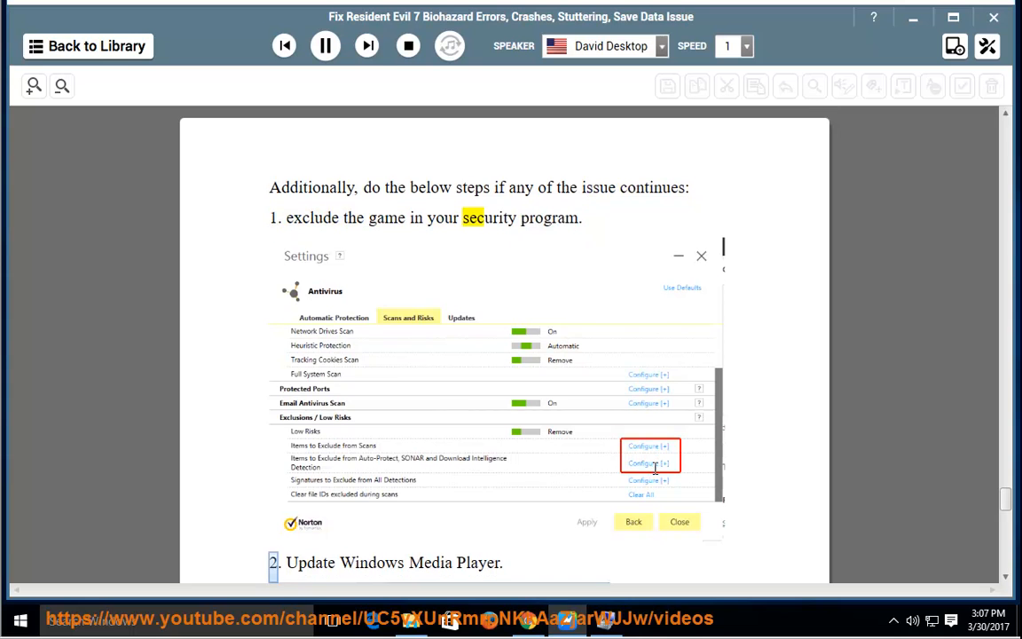